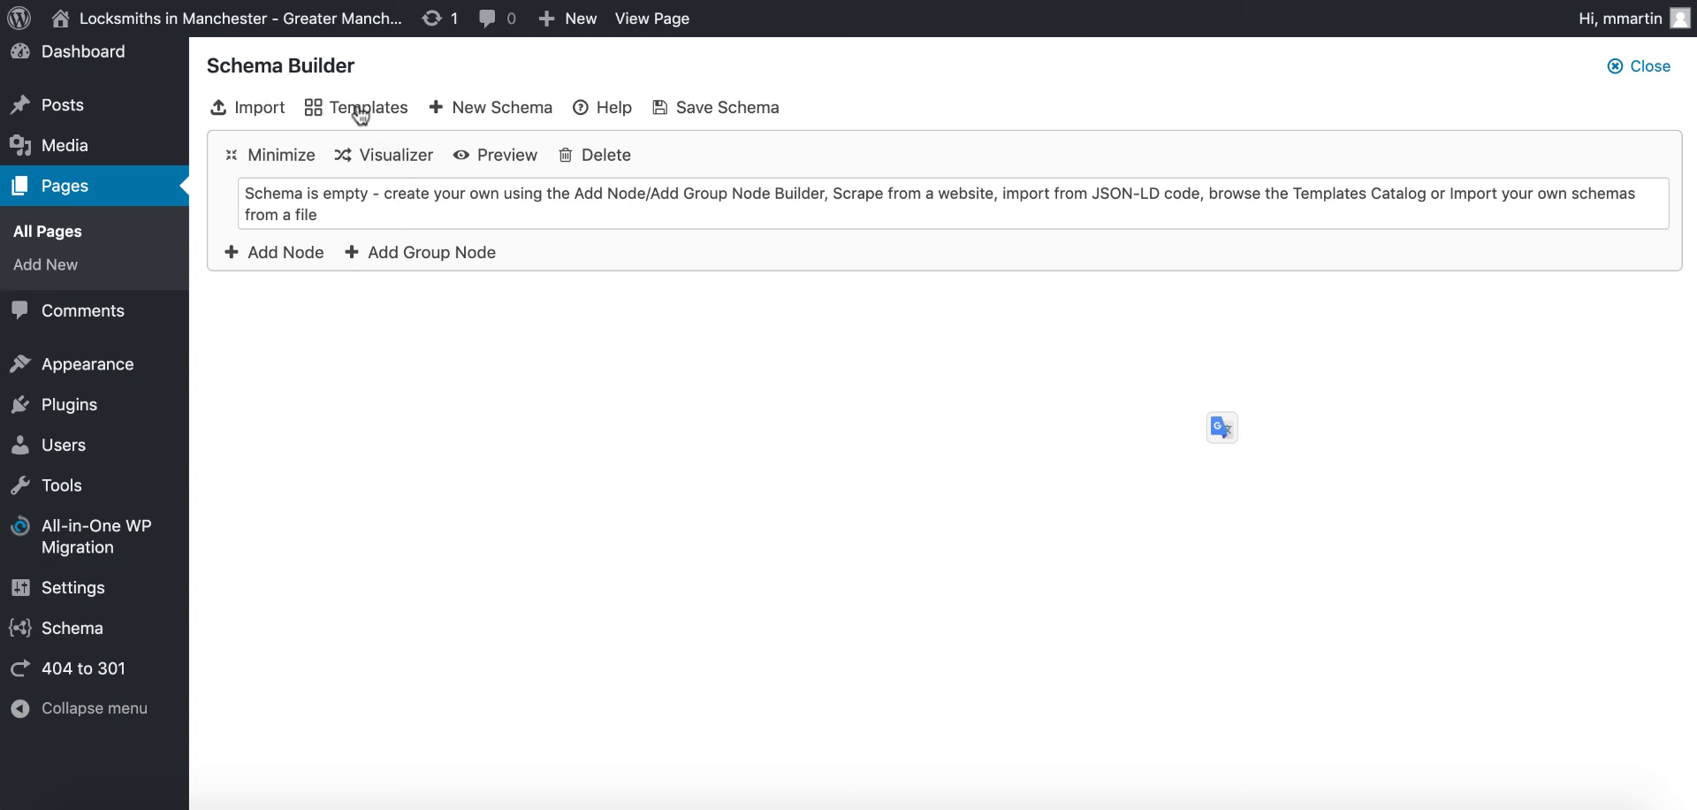
# Bring up the Schema Templates catalog listing ready-made schemas like NewsArticle, Breadcrumb and WebPage.
pyautogui.click(368, 107)
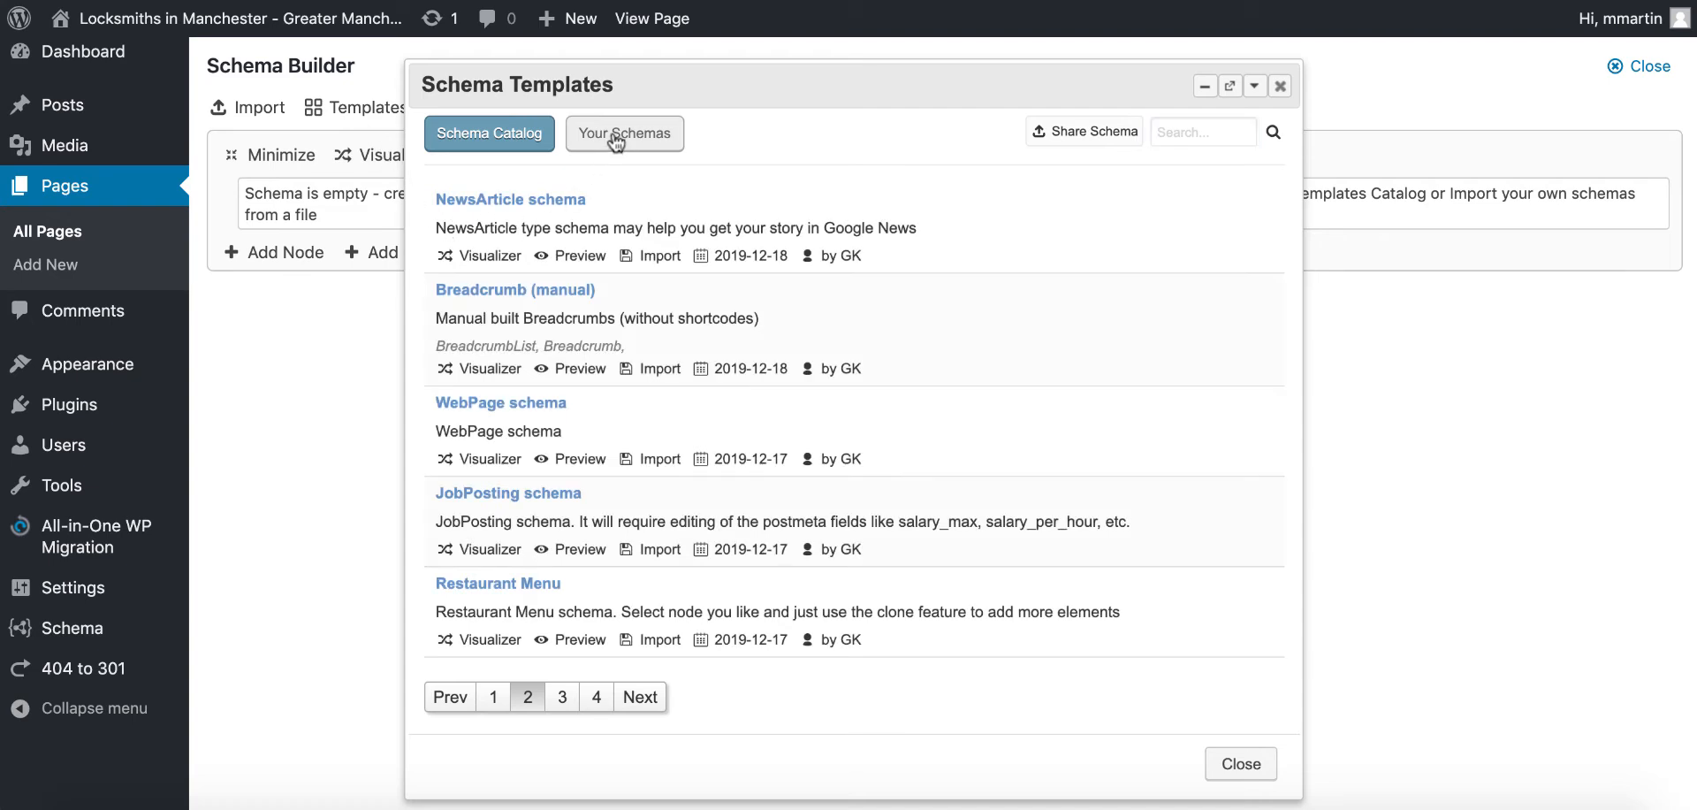
# Switch to Your Schemas, showing the saved Menu and rgsdr templates.
pyautogui.click(625, 132)
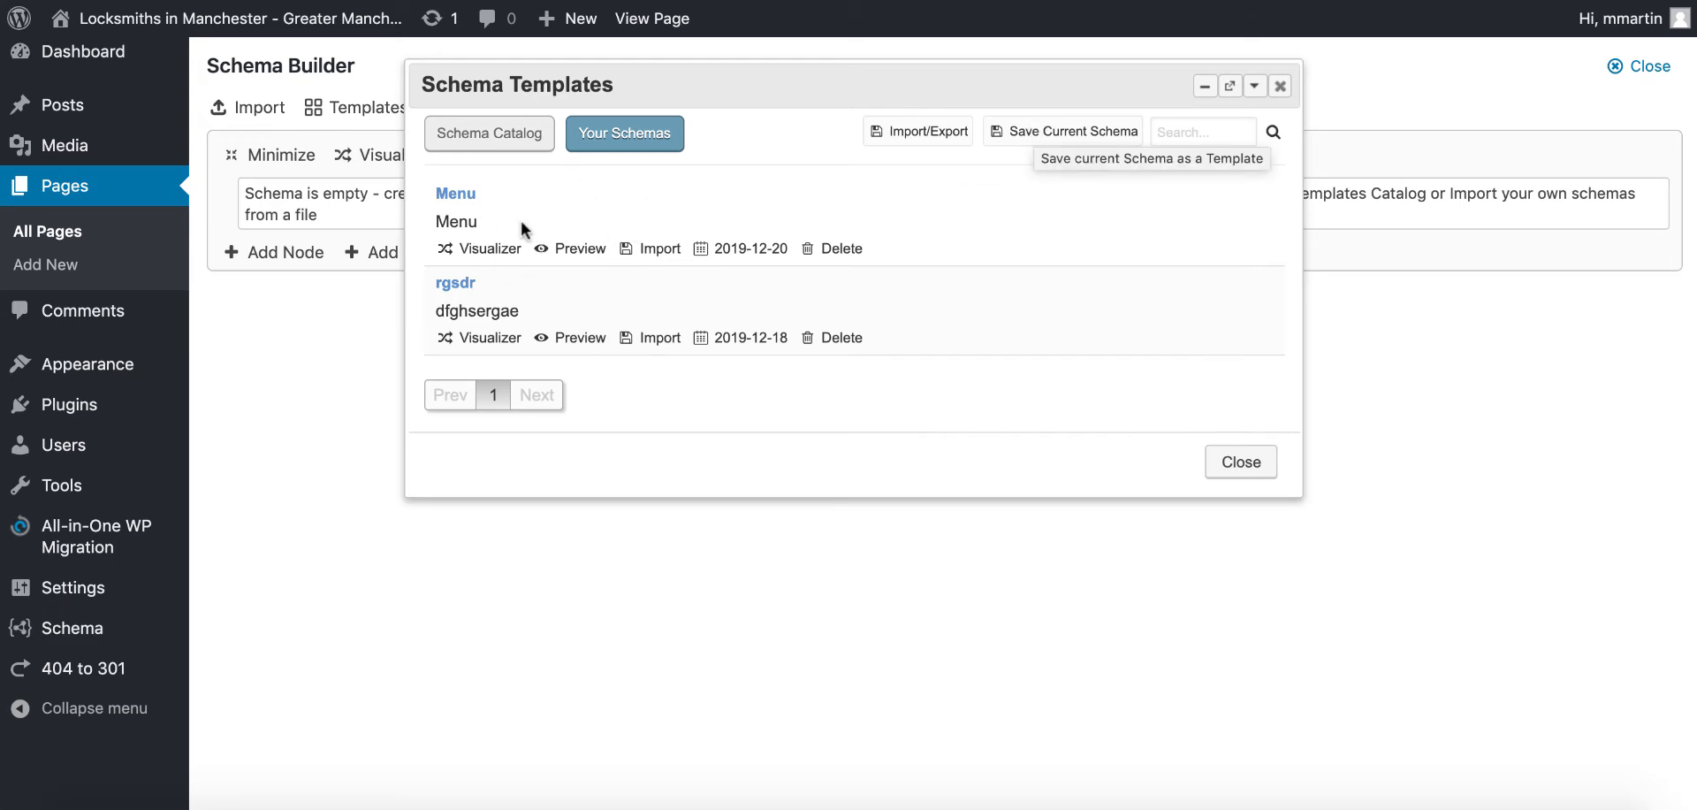
pyautogui.moveTo(501, 119)
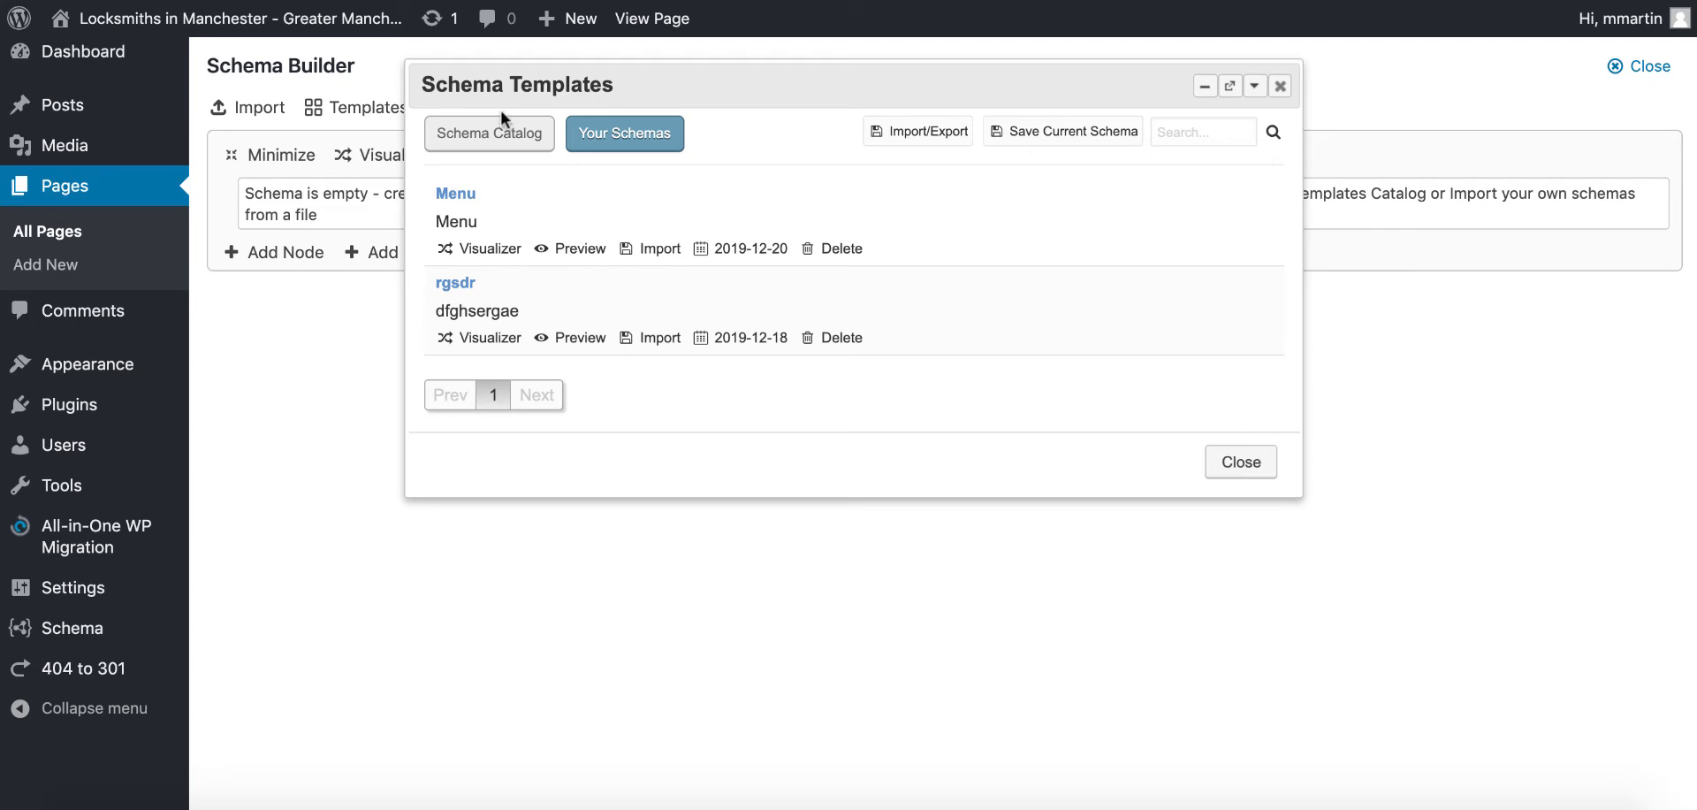
pyautogui.moveTo(691, 264)
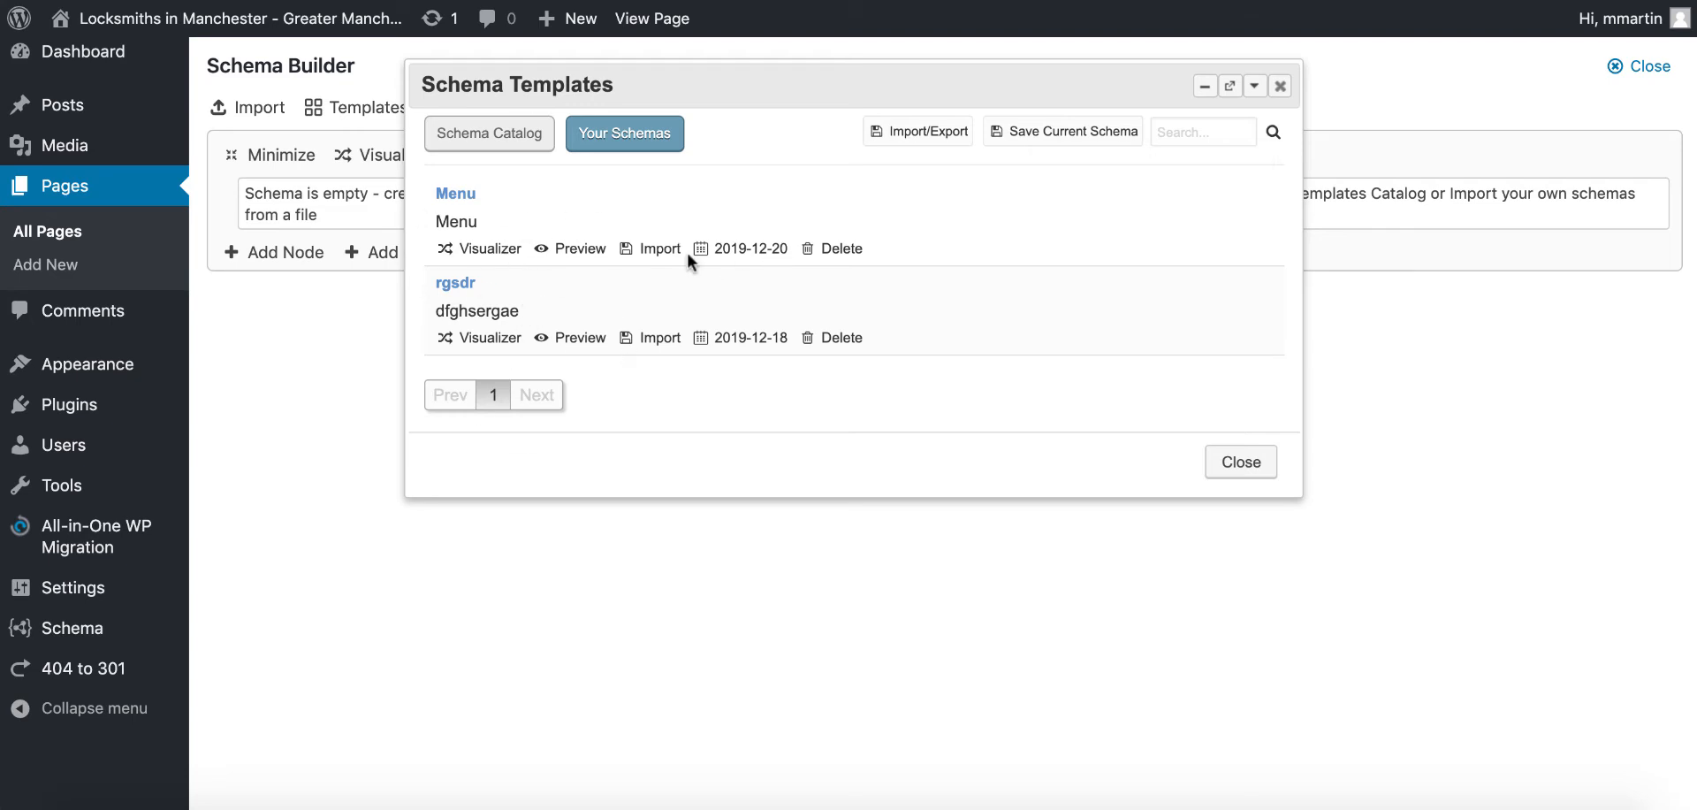
pyautogui.moveTo(697, 256)
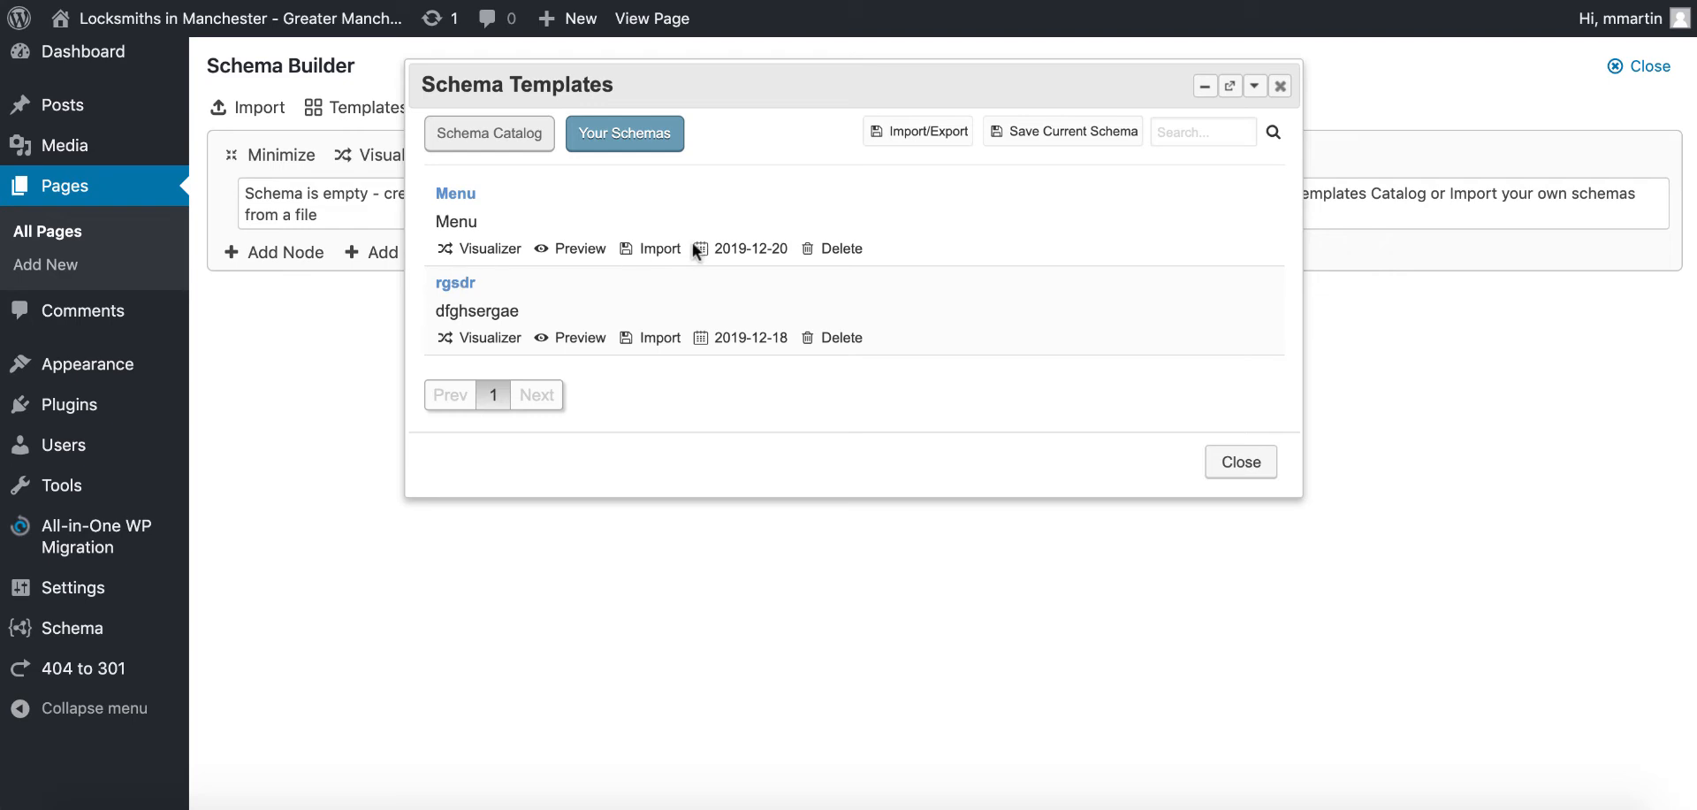
pyautogui.moveTo(603, 290)
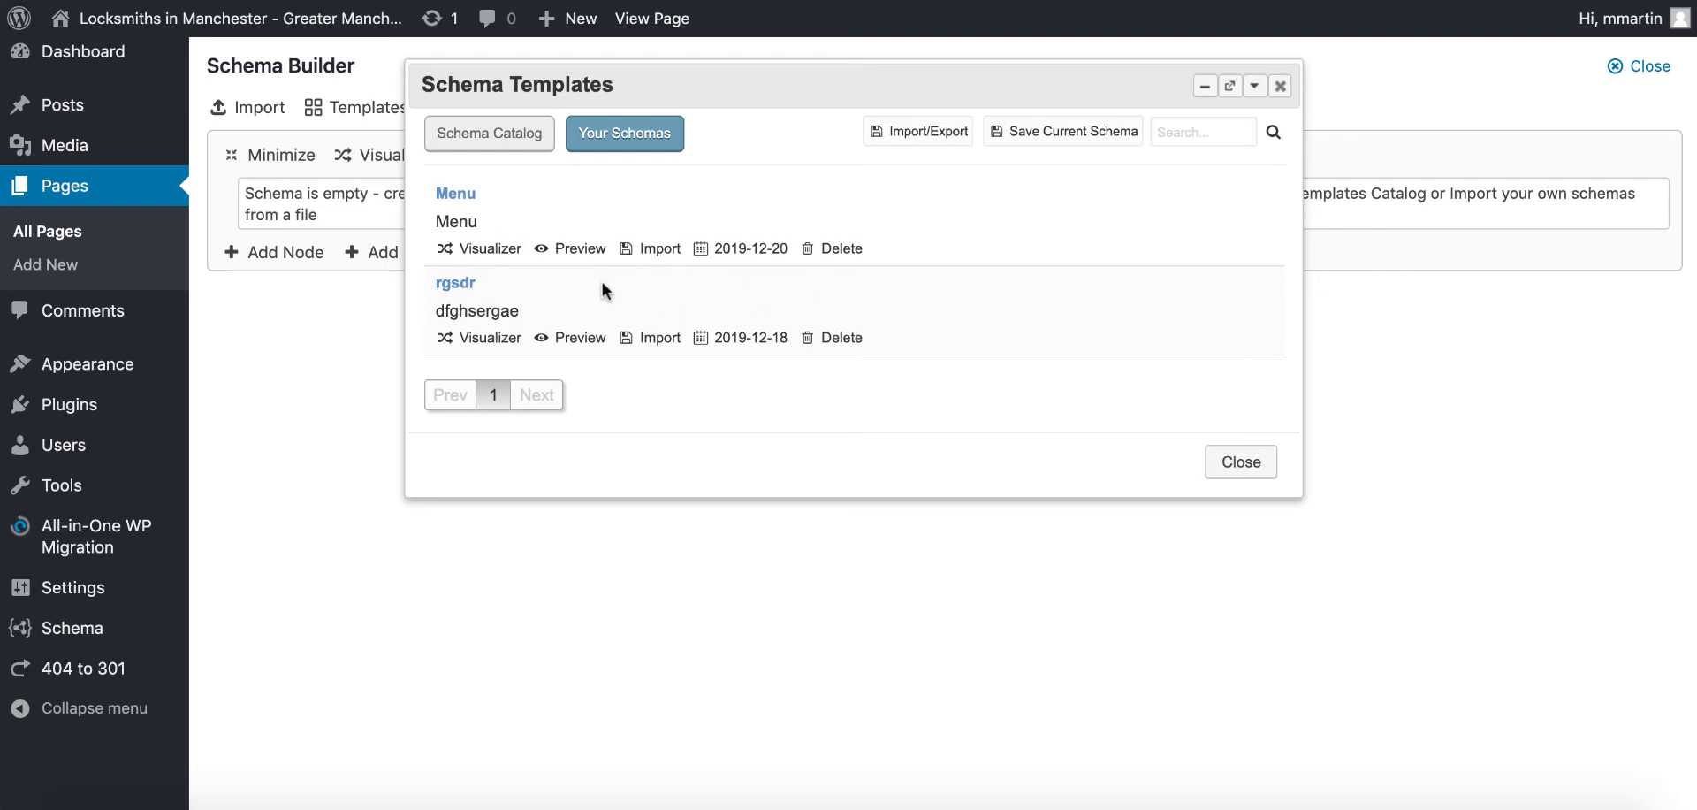
pyautogui.moveTo(938, 170)
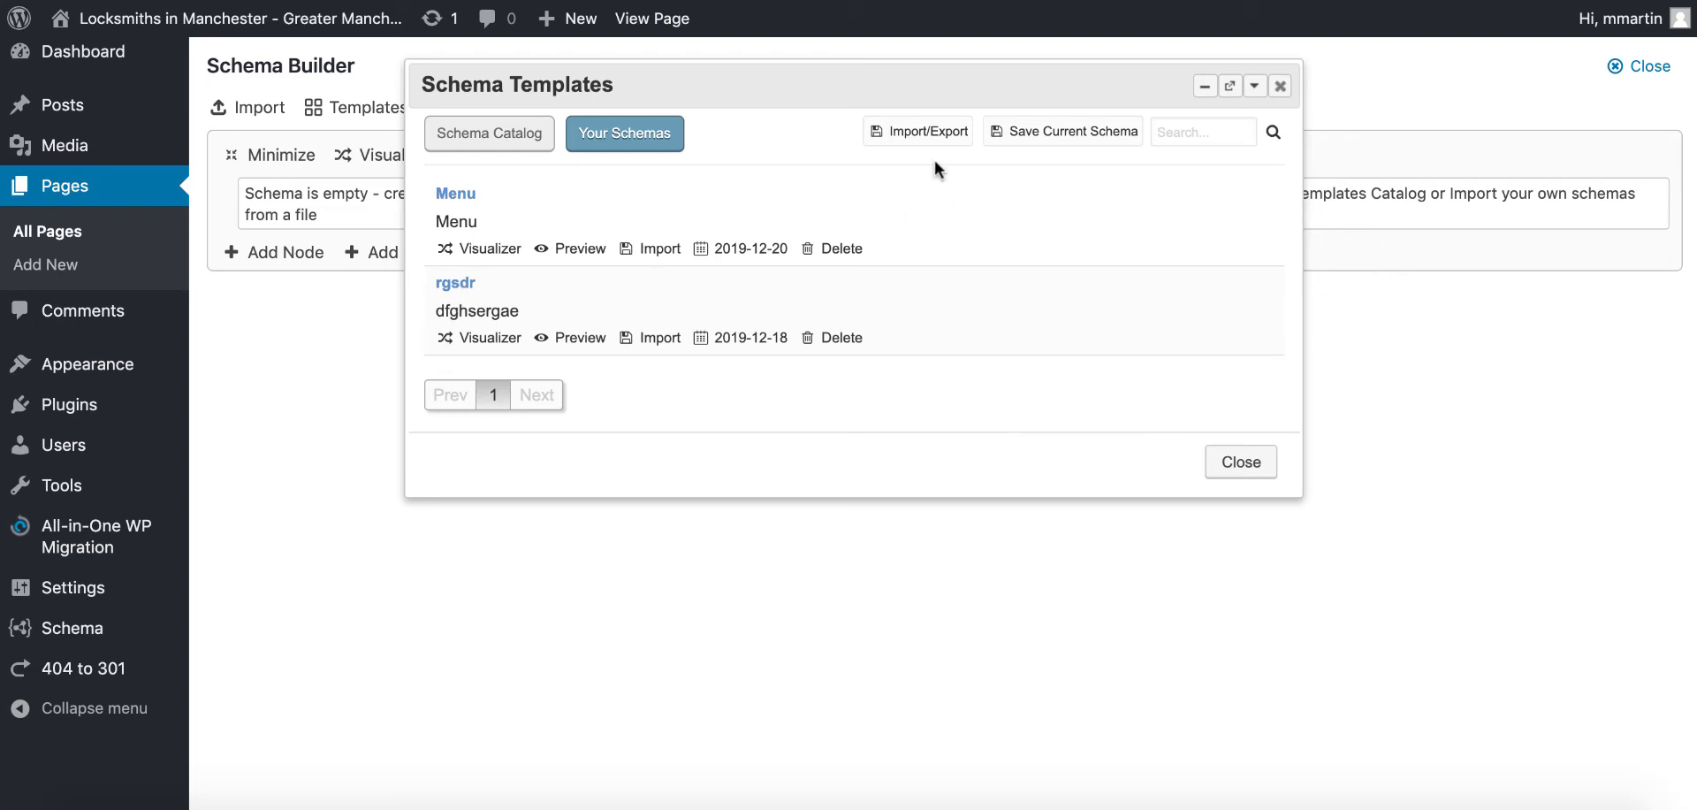
pyautogui.moveTo(591, 192)
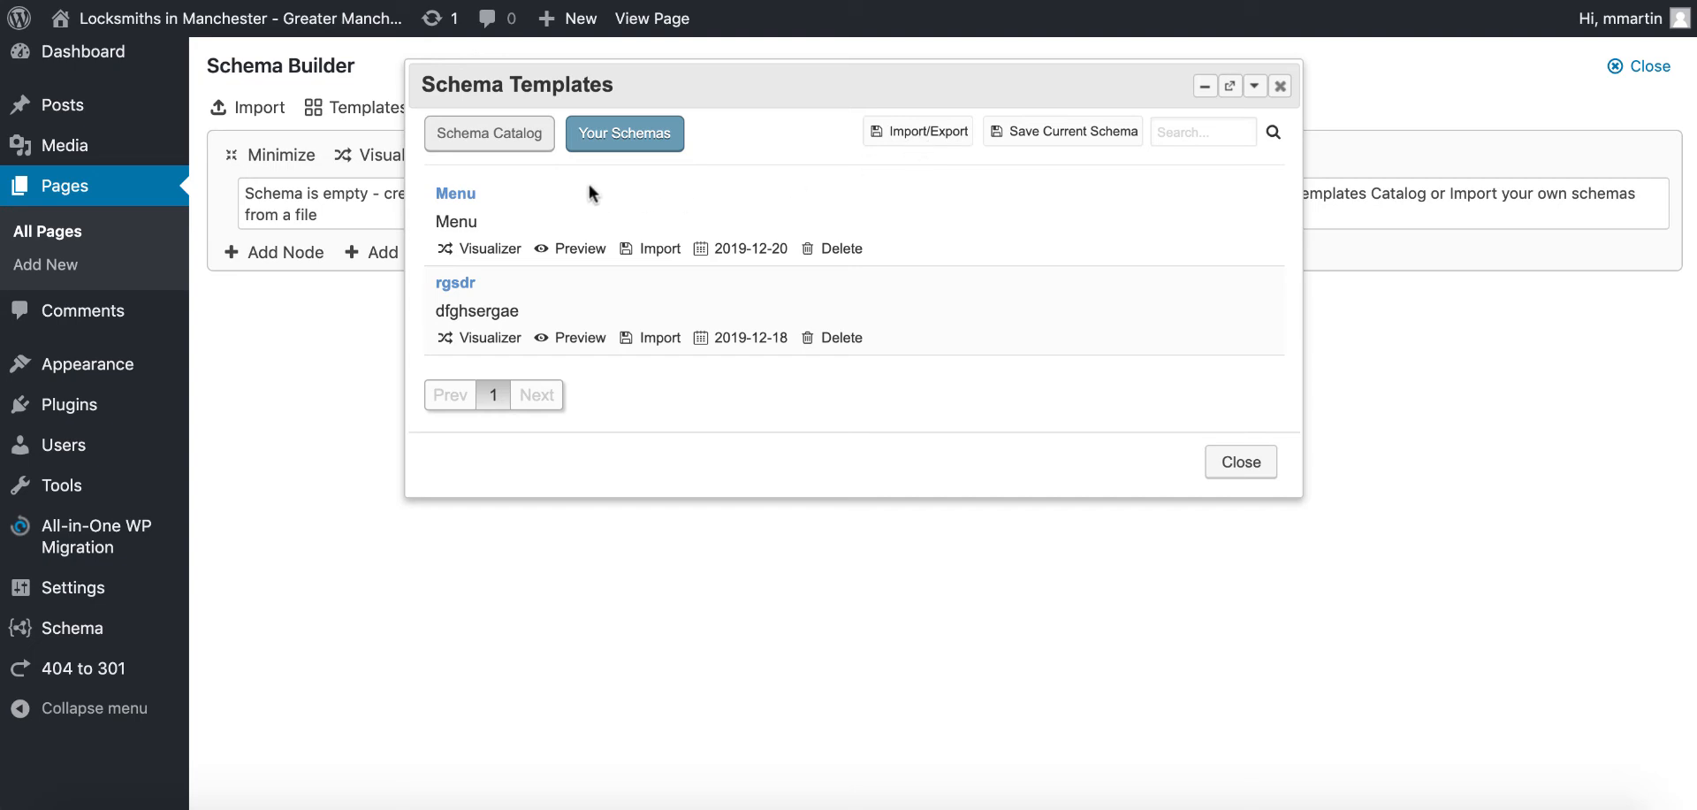
# Dismiss the Schema Templates window, leaving the empty Schema Builder.
pyautogui.click(918, 131)
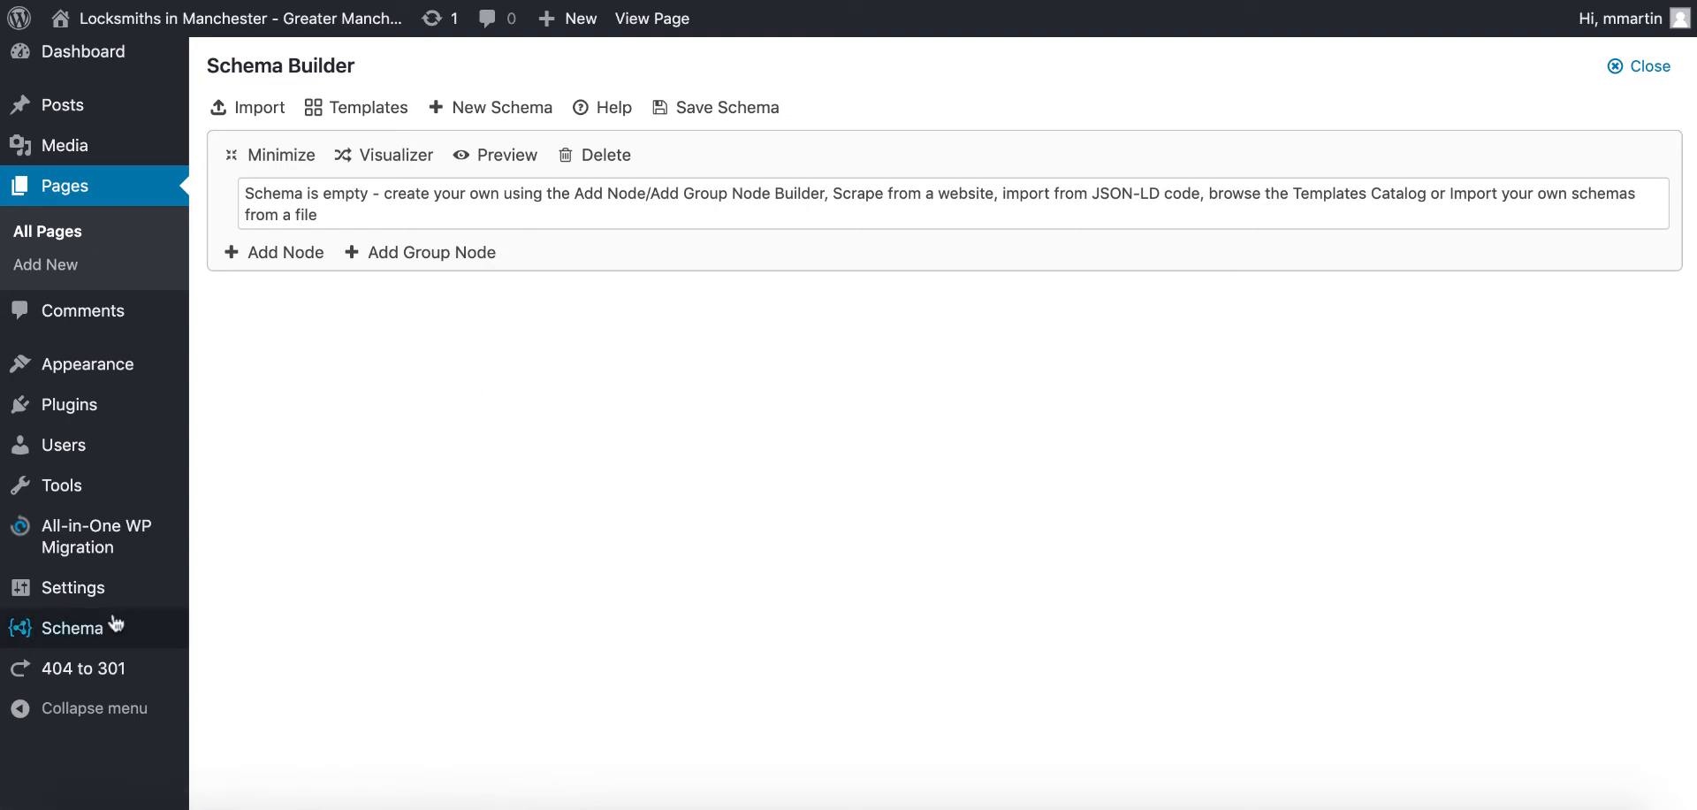
pyautogui.moveTo(705, 206)
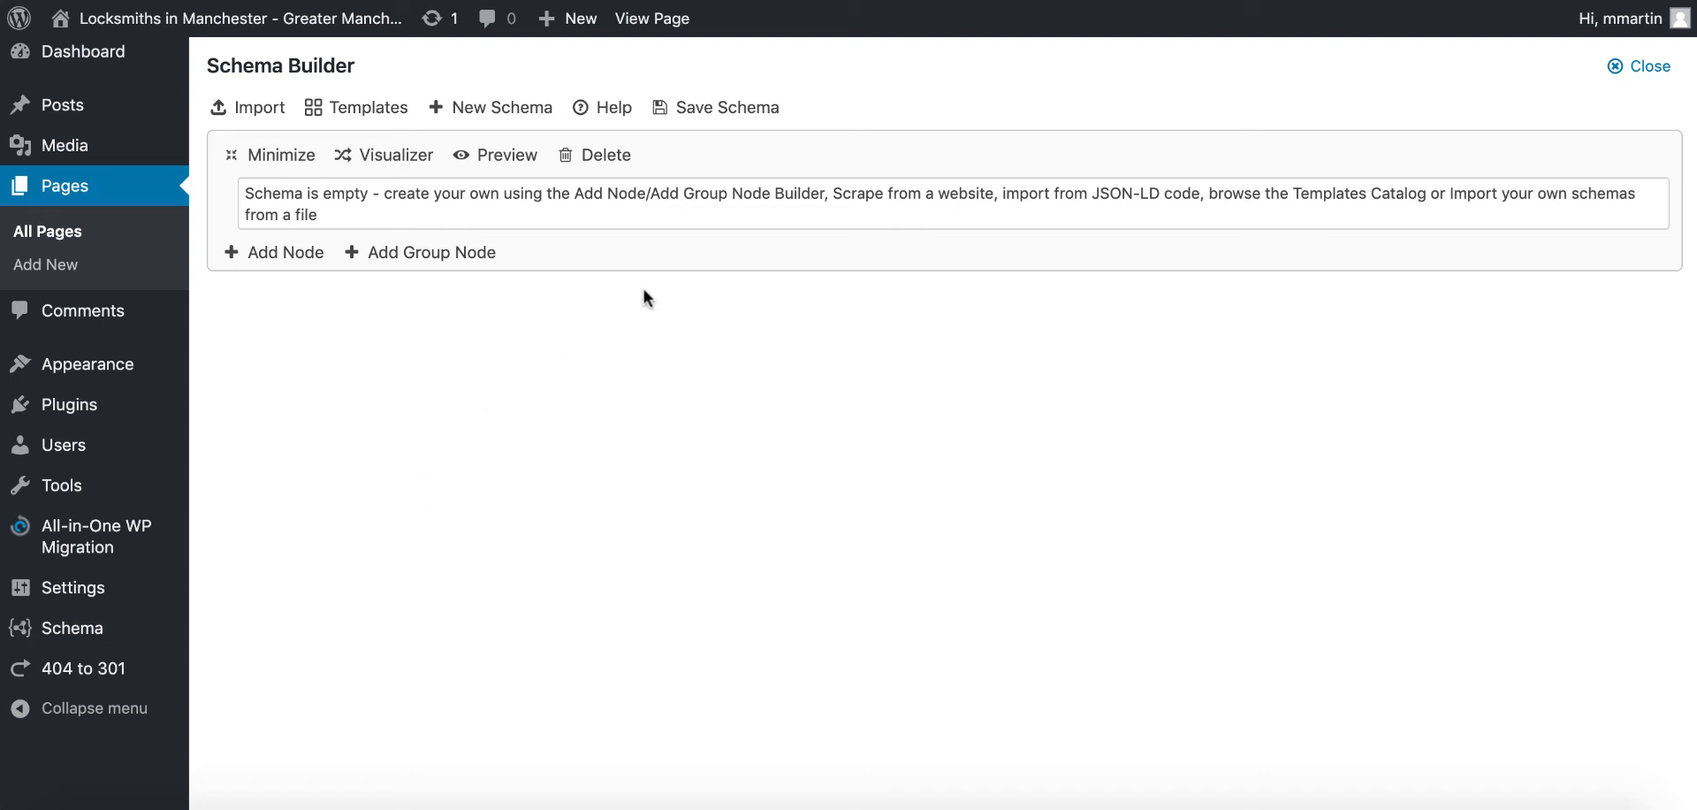
# Import the saved rgsdr template, filling the builder with the Article schema's publisher, logo, headline and image fields.
pyautogui.click(355, 108)
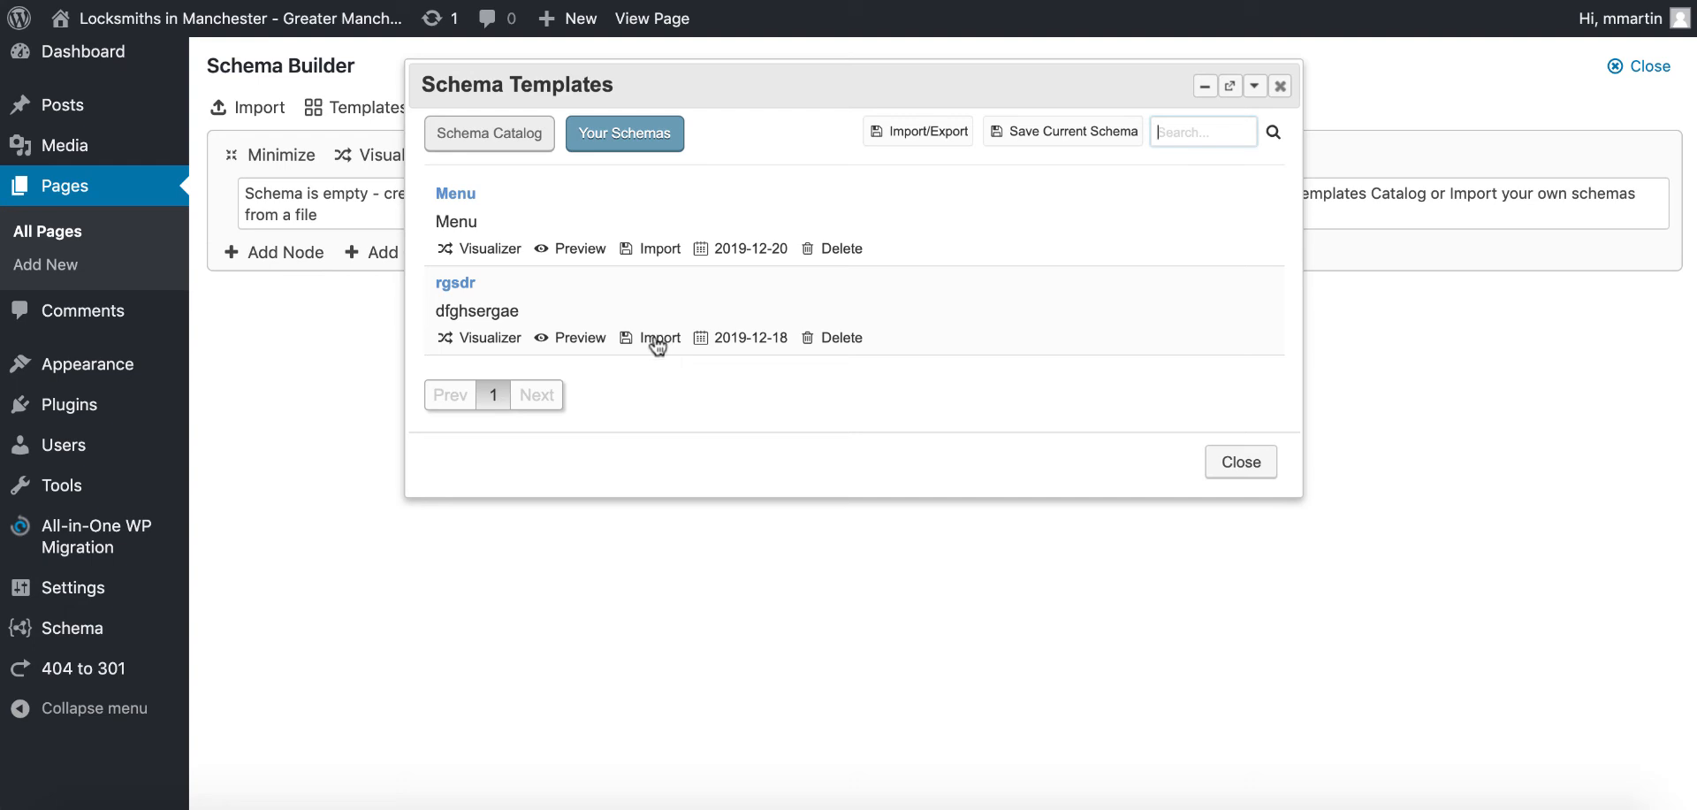
pyautogui.click(660, 336)
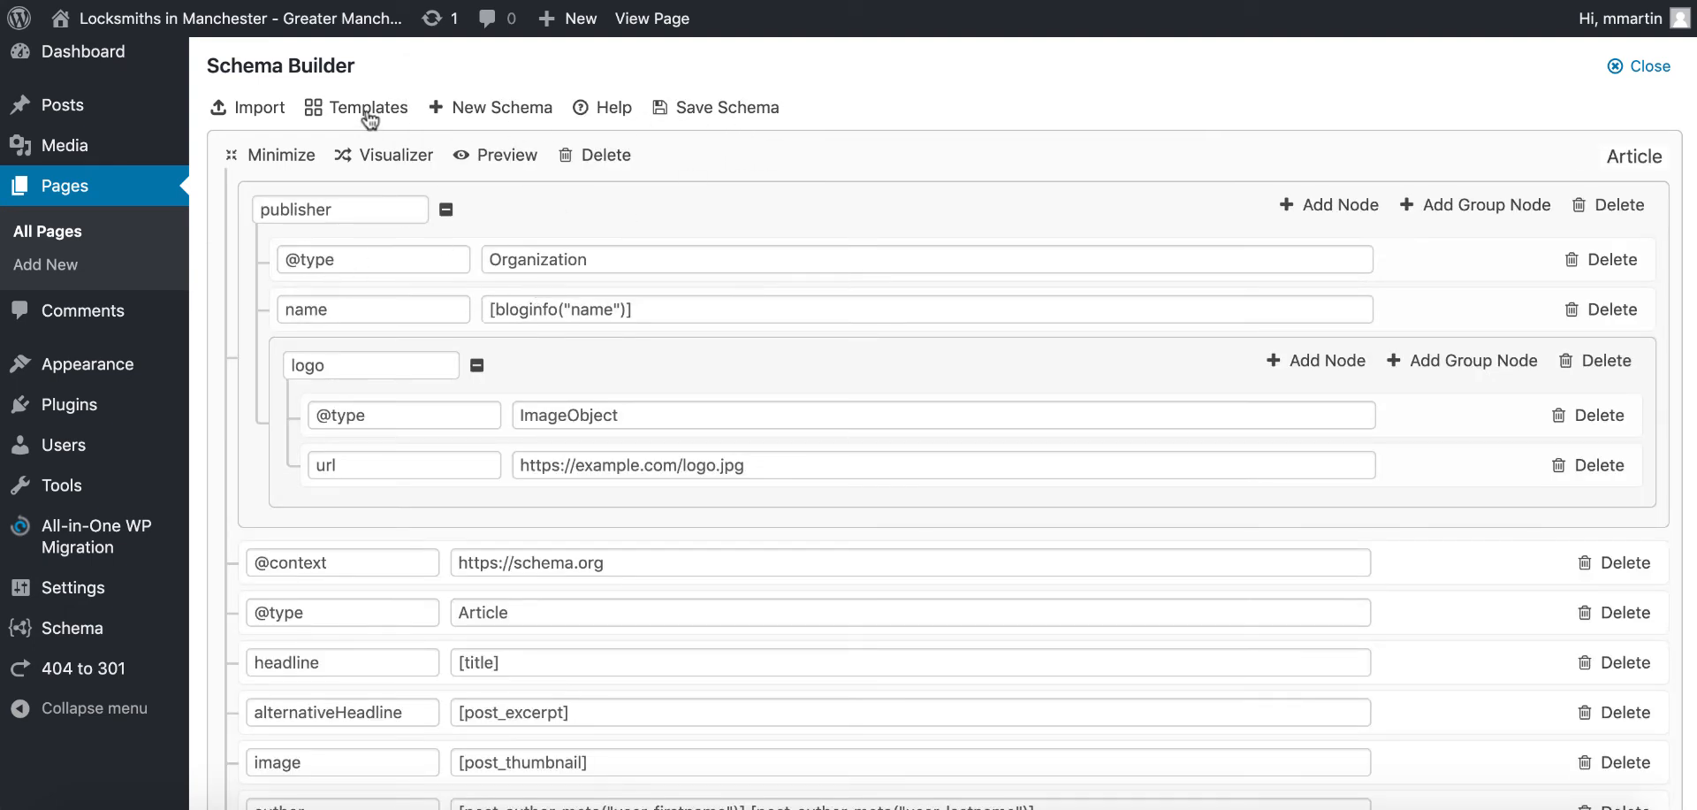
# Export the saved schemas as a downloaded JSON file via the Import / Export Schemas dialog.
pyautogui.click(366, 108)
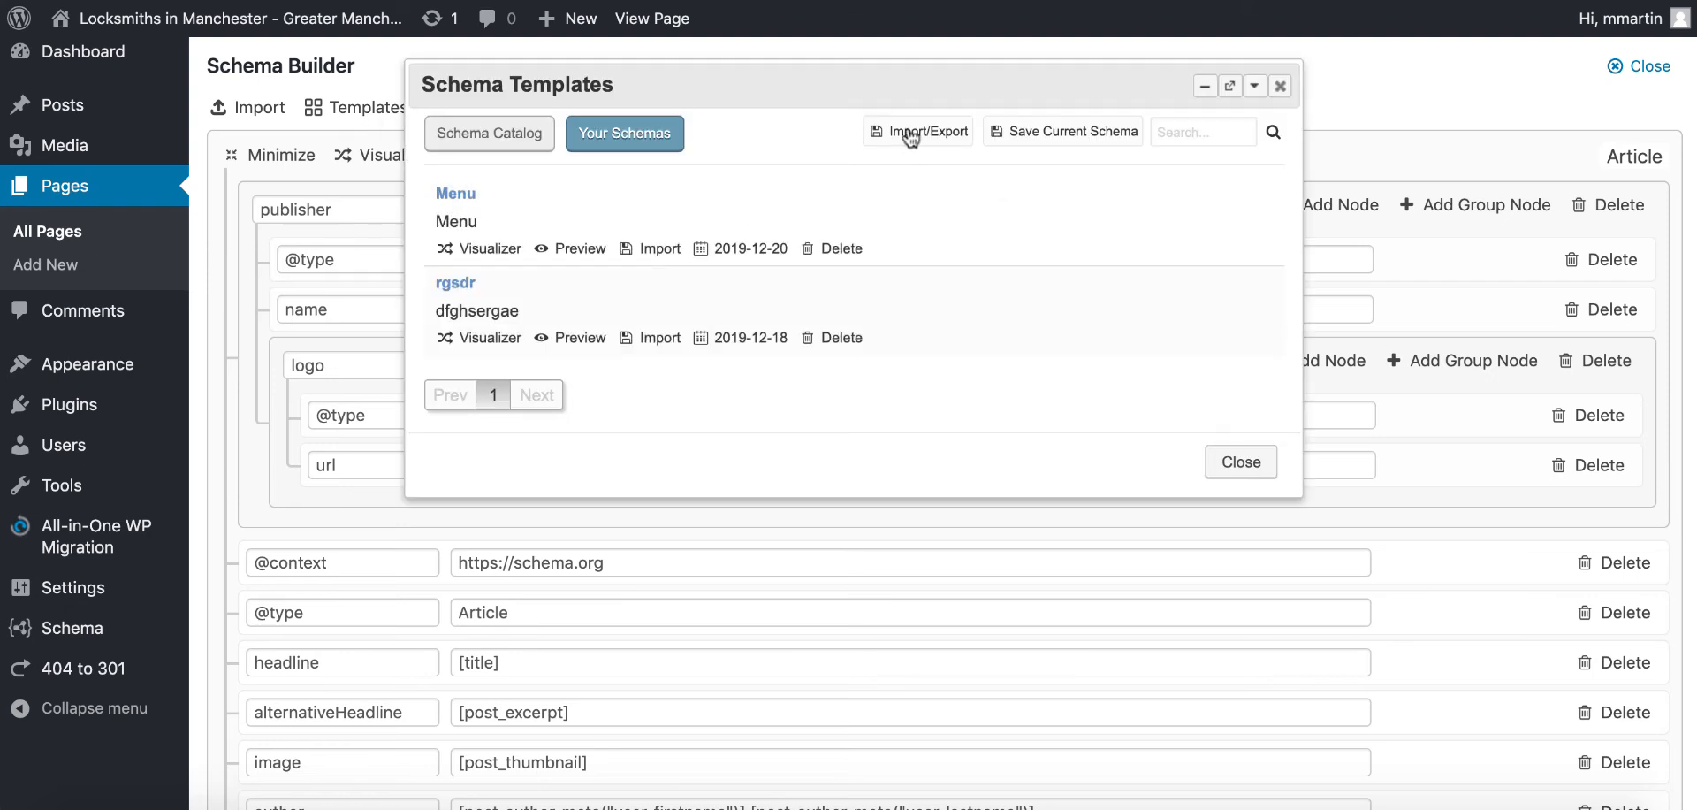
pyautogui.click(918, 131)
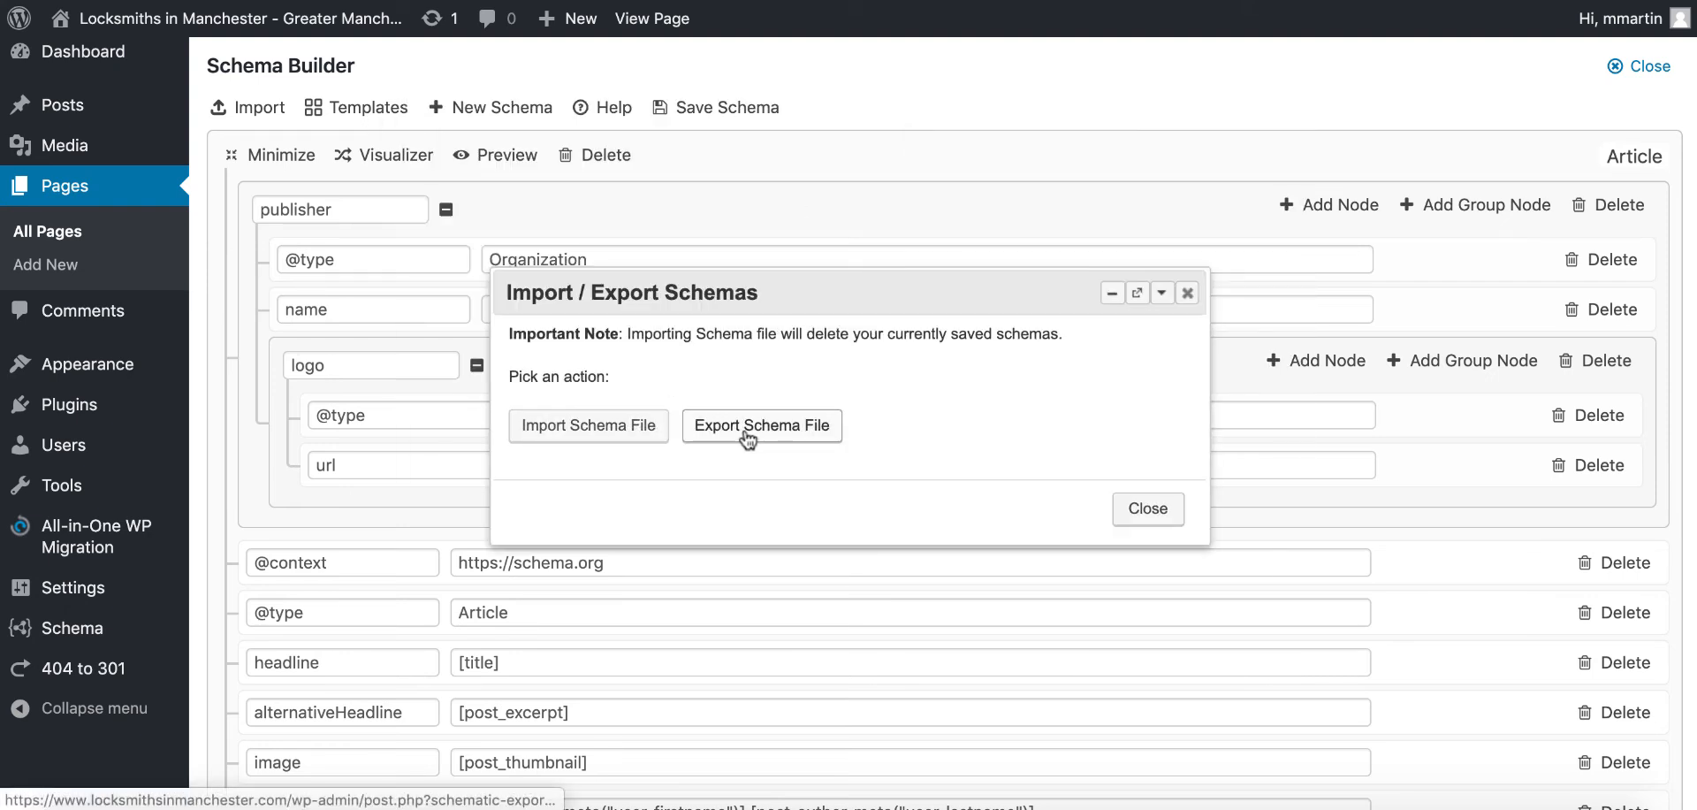
pyautogui.click(760, 424)
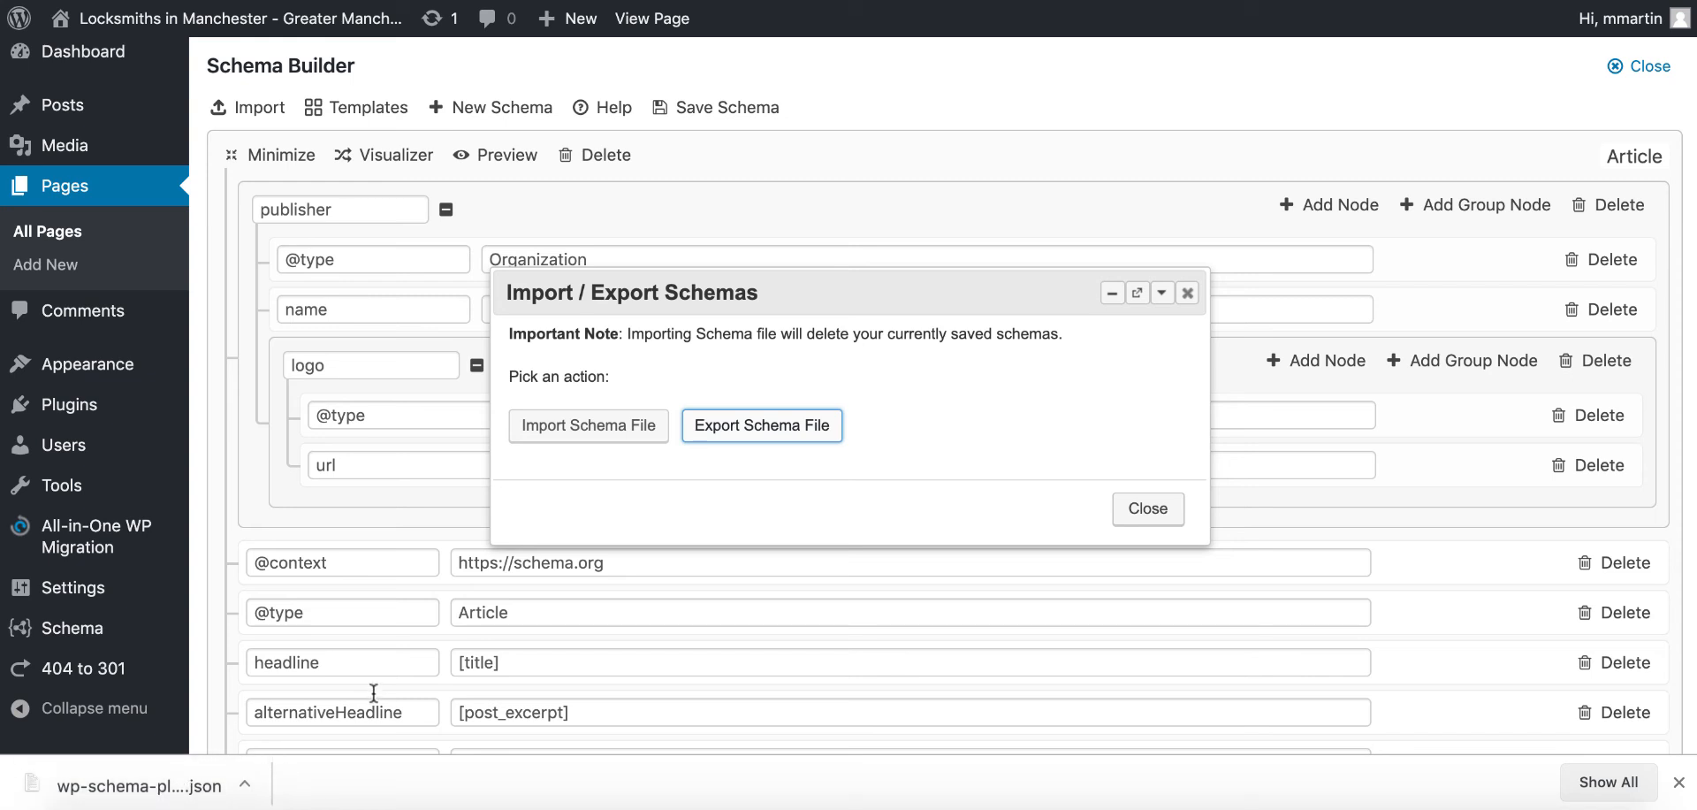
# Start an Import Schema File, cancel it, and close the templates dialog back to the Article schema.
pyautogui.click(587, 424)
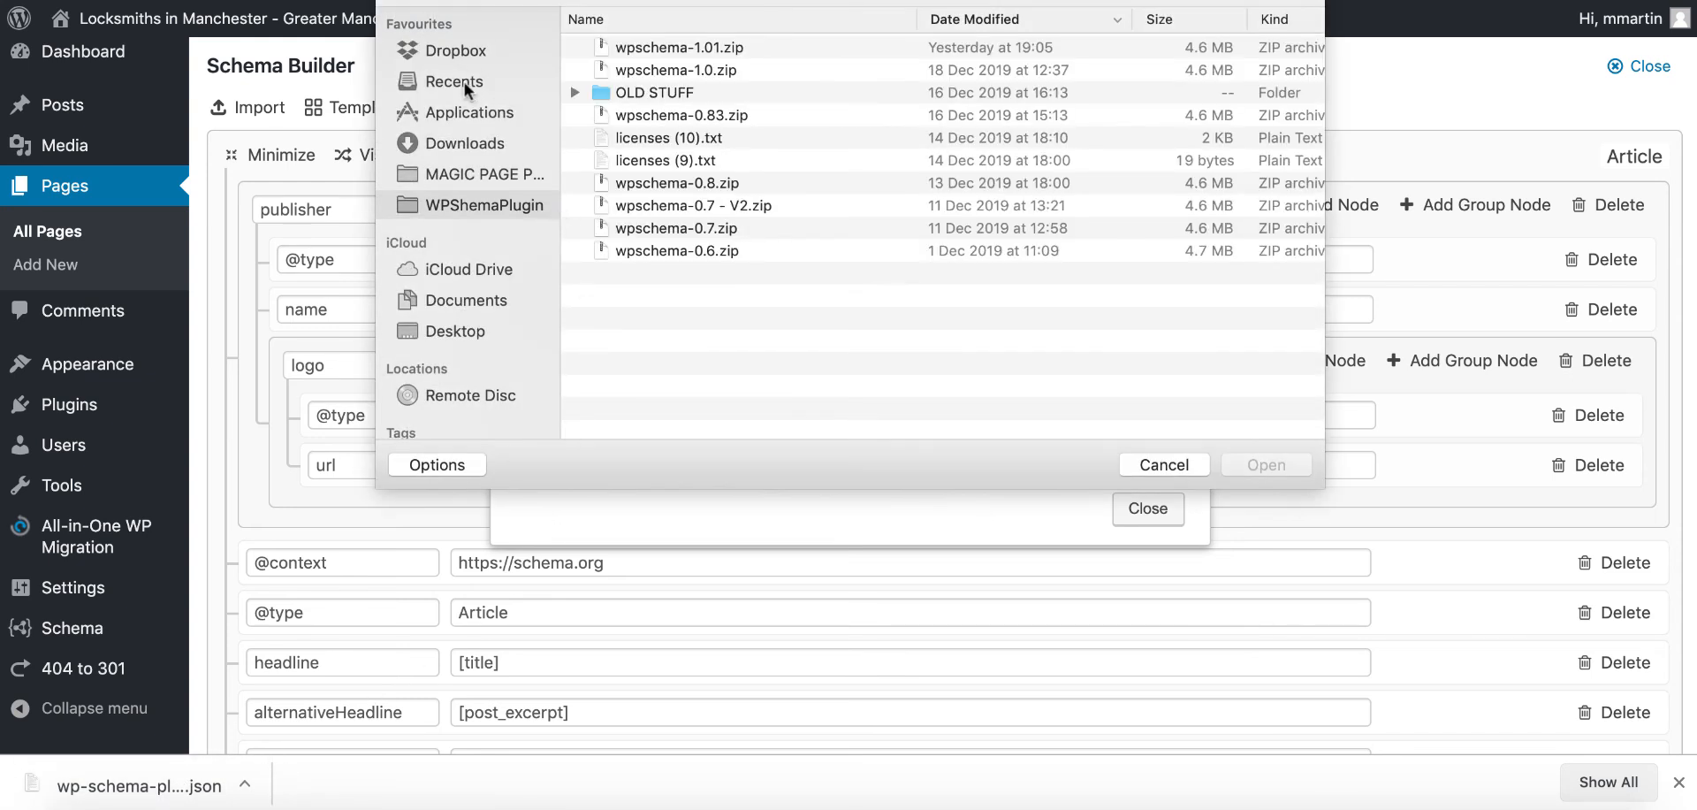
pyautogui.click(455, 81)
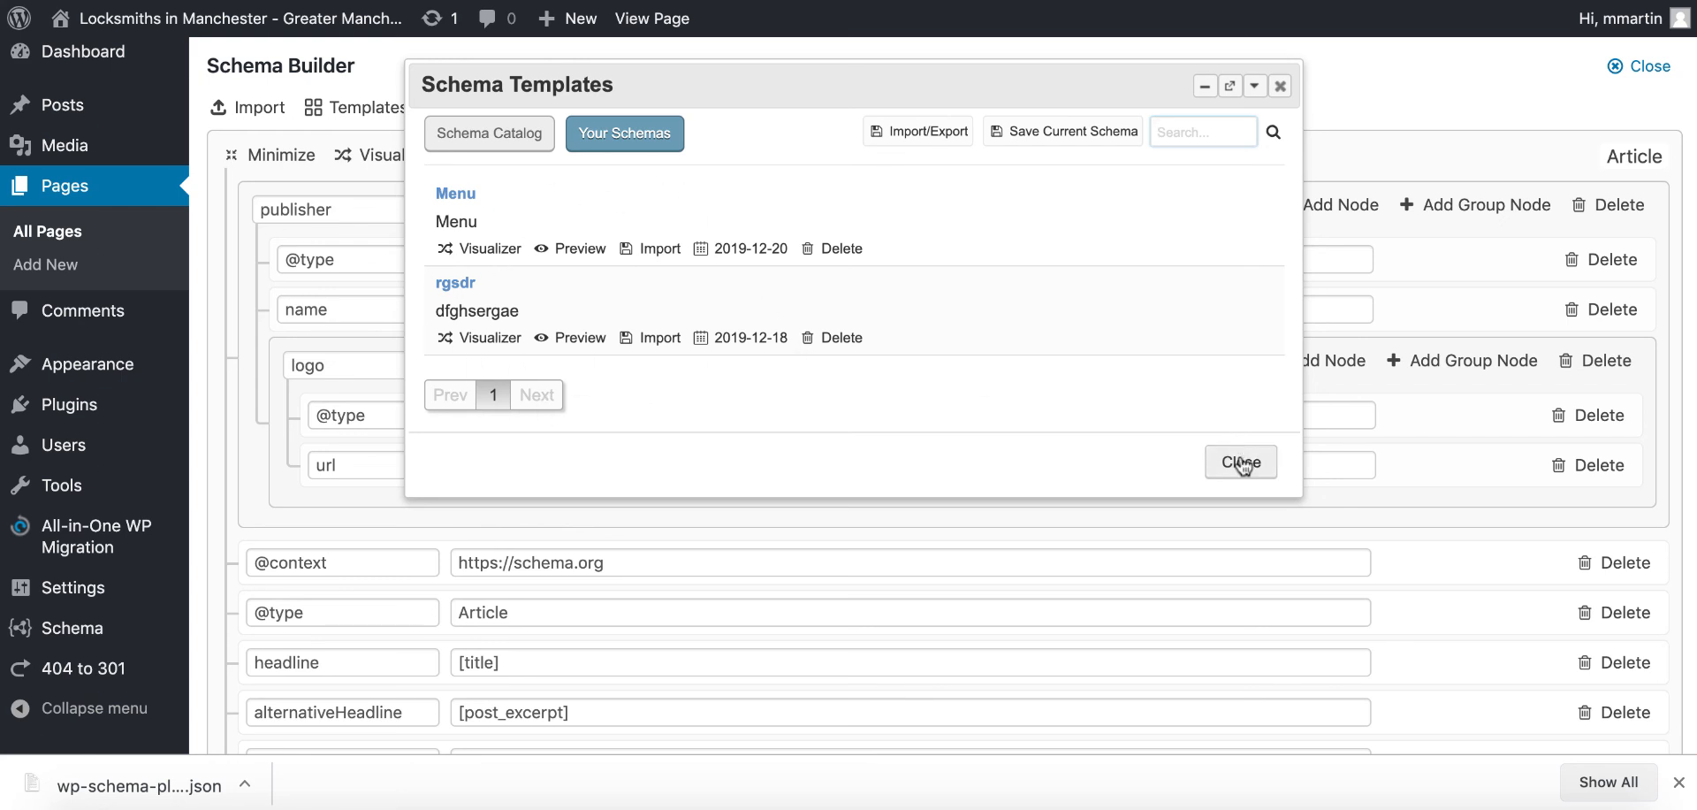
pyautogui.click(1241, 461)
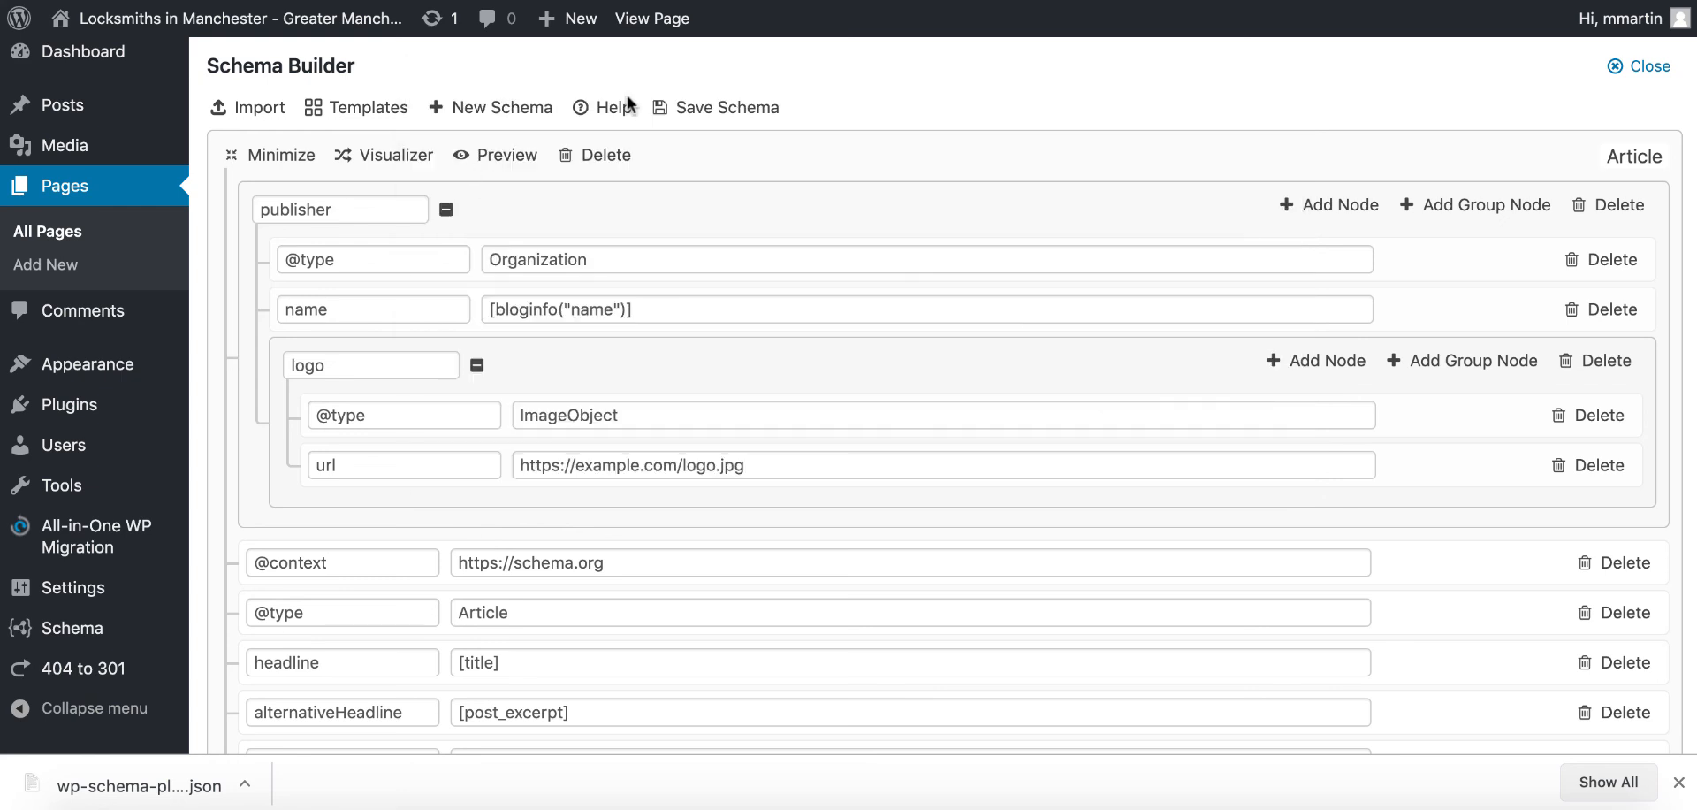